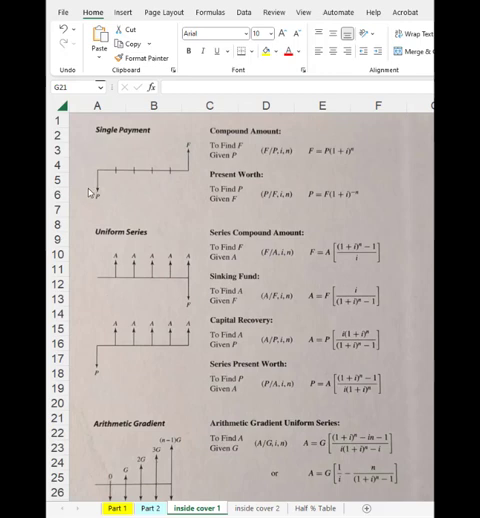
{"action": "mouse_move", "coordinate": [103, 192]}
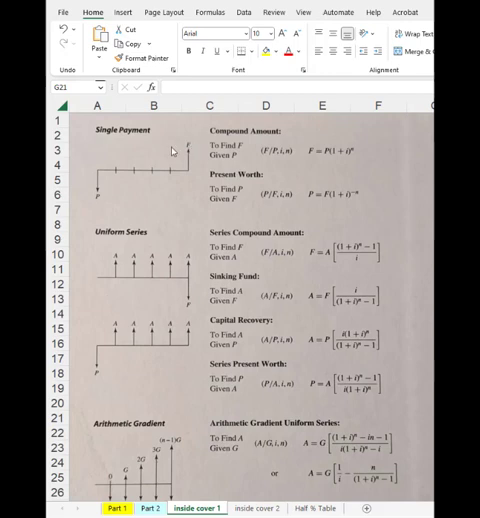
{"action": "mouse_move", "coordinate": [189, 141]}
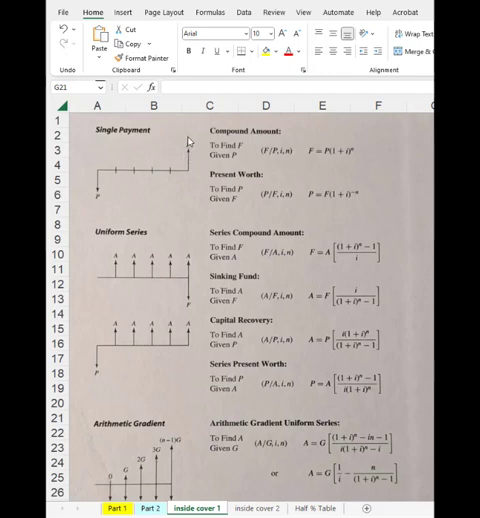
{"action": "mouse_move", "coordinate": [101, 210]}
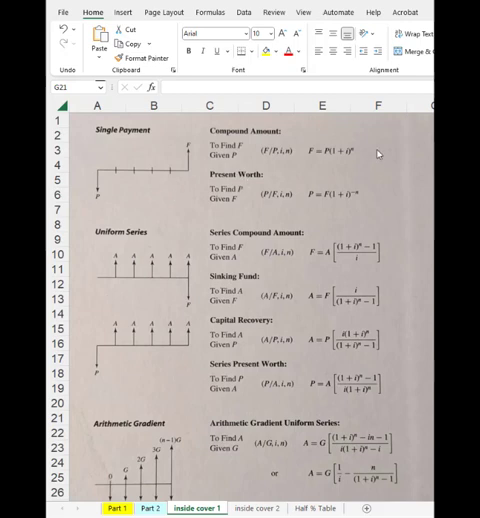
{"action": "mouse_move", "coordinate": [317, 169]}
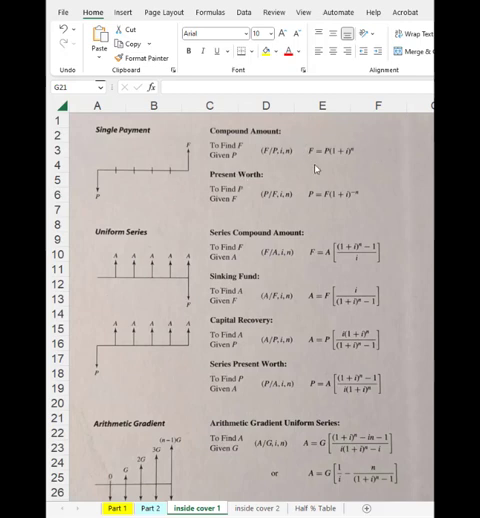
{"action": "mouse_move", "coordinate": [310, 145]}
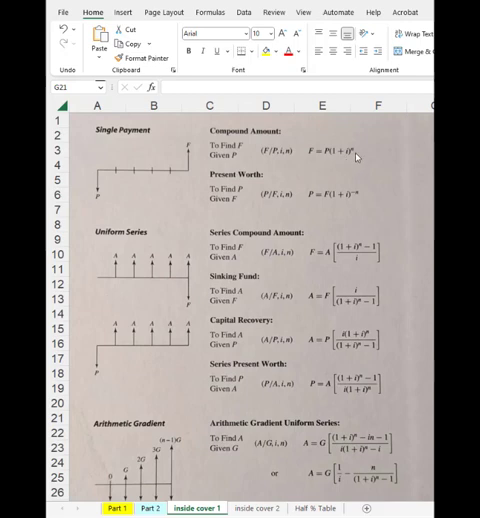
{"action": "mouse_move", "coordinate": [293, 150]}
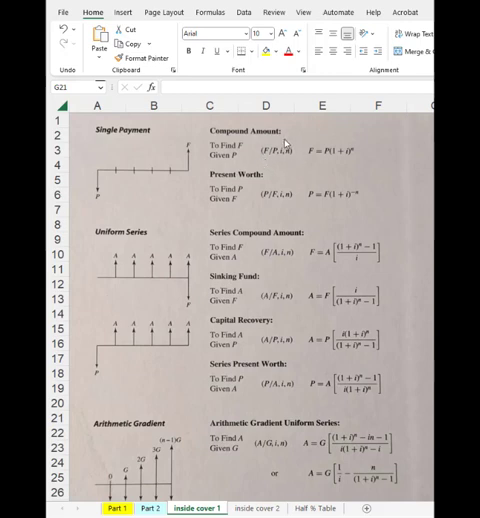
{"action": "mouse_move", "coordinate": [283, 163]}
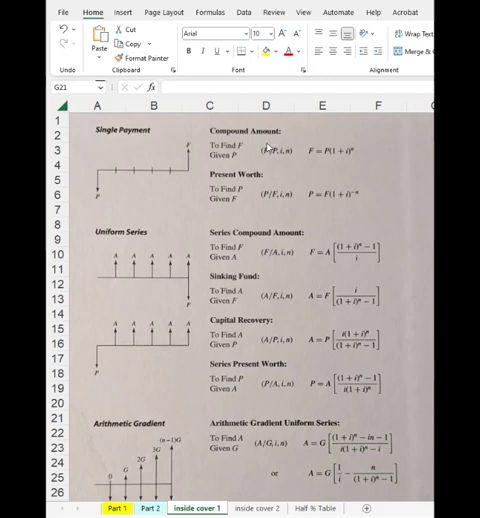
{"action": "mouse_move", "coordinate": [260, 155]}
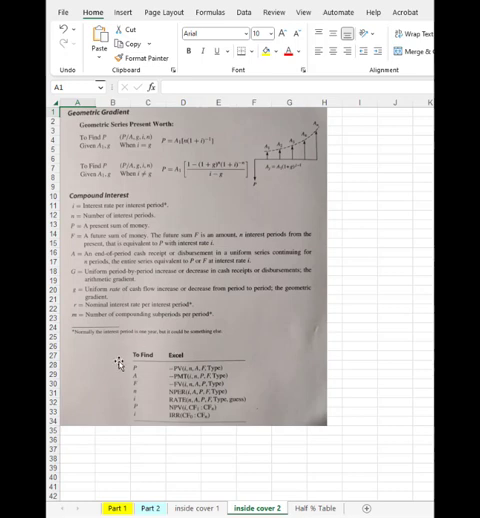
Switch to the 'inside cover 2' sheet to view the compound interest definitions and Excel functions
{"action": "left_click", "coordinate": [162, 102]}
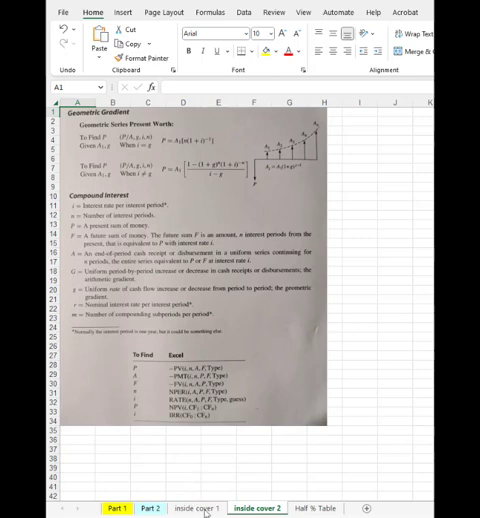
{"action": "left_click", "coordinate": [147, 508]}
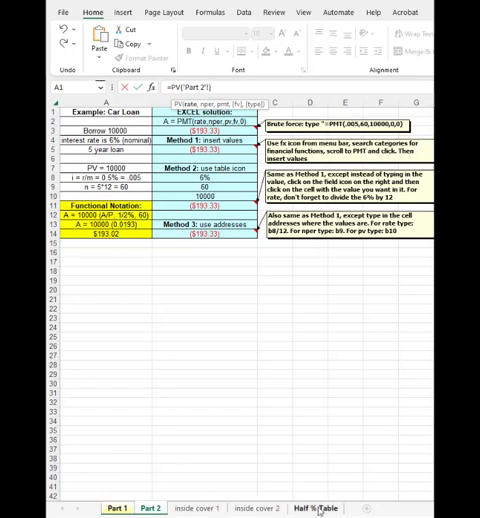
Switch to the 'Half % Table' sheet to view the 1/2% compound interest factors
{"action": "left_click", "coordinate": [317, 507]}
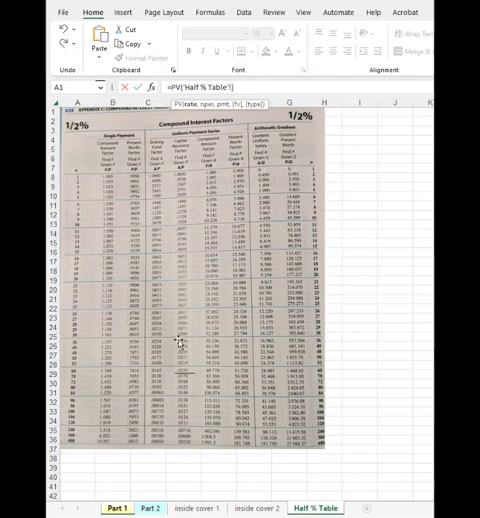
Return to the Part 2 car loan sheet showing the PMT payment of ($193.33)
{"action": "left_click", "coordinate": [146, 509]}
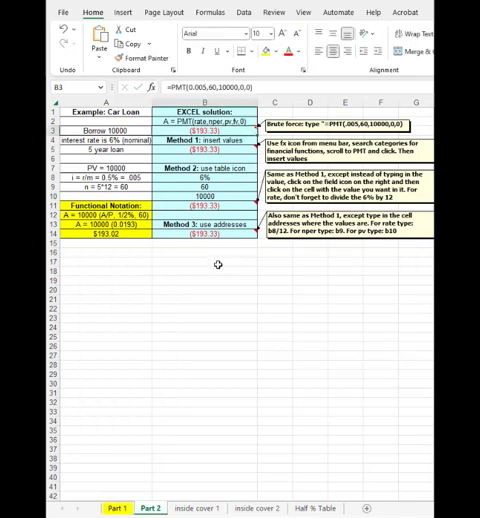
{"action": "mouse_move", "coordinate": [211, 278]}
{"action": "type", "text": "=PMT(6%/12,60,10000"}
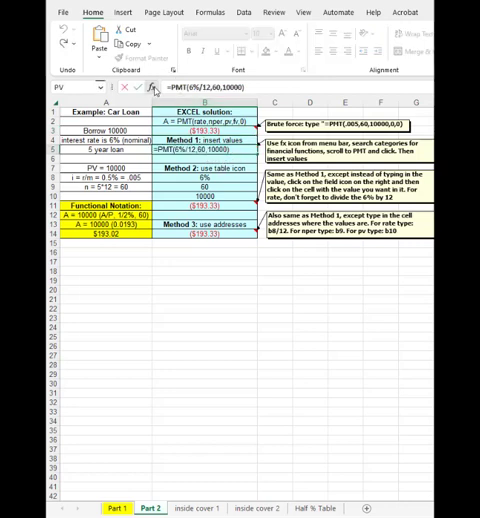
{"action": "left_click", "coordinate": [146, 87]}
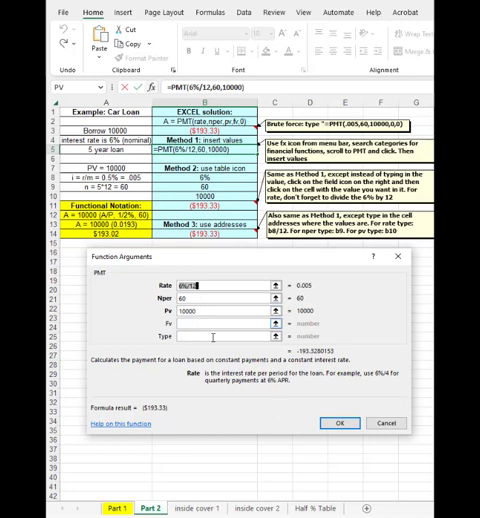
{"action": "left_click", "coordinate": [347, 424]}
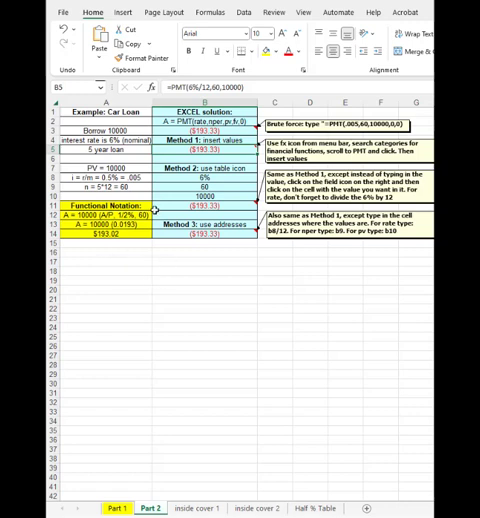
{"action": "left_click", "coordinate": [195, 202]}
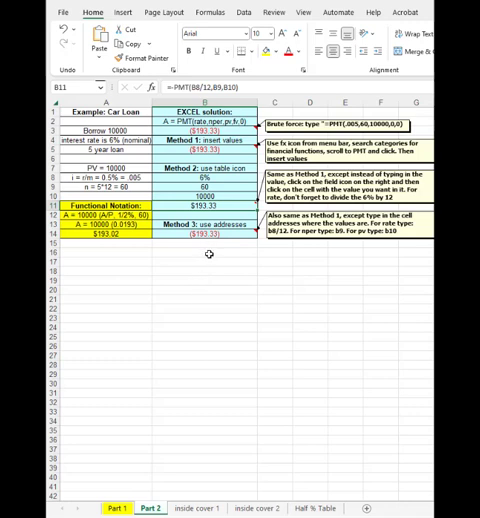
{"action": "mouse_move", "coordinate": [197, 261]}
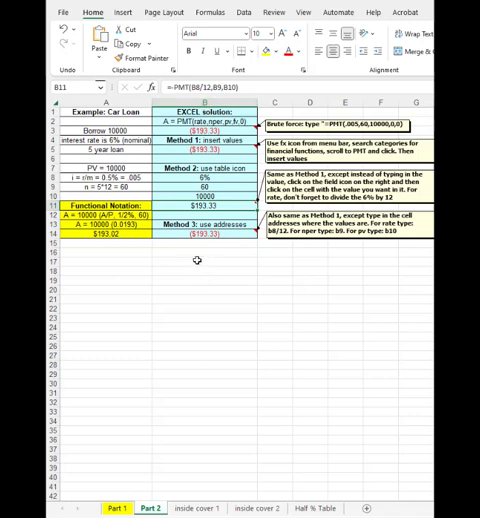